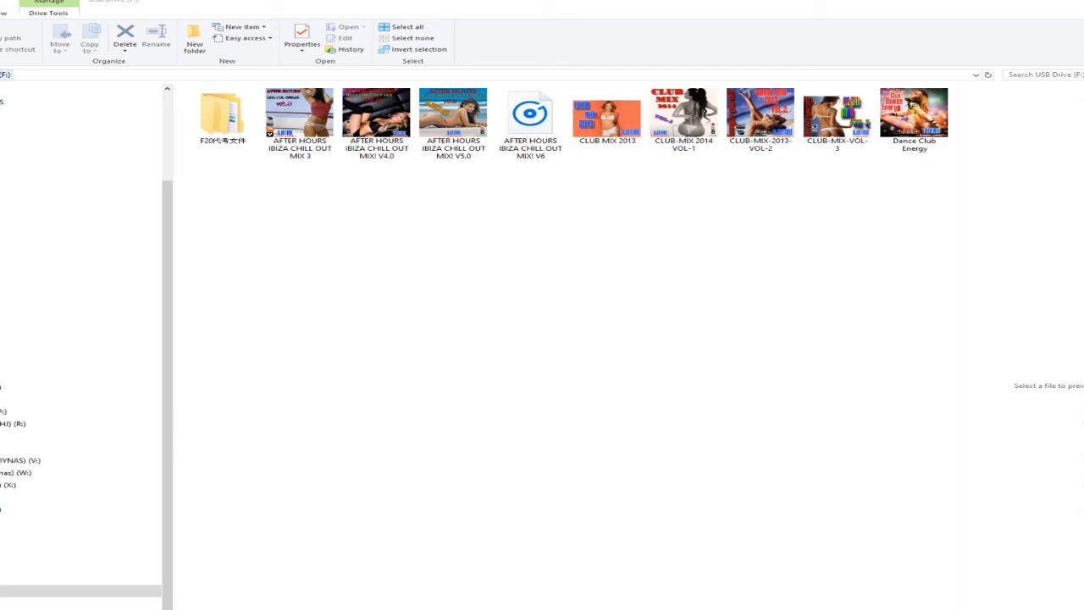
click(299, 113)
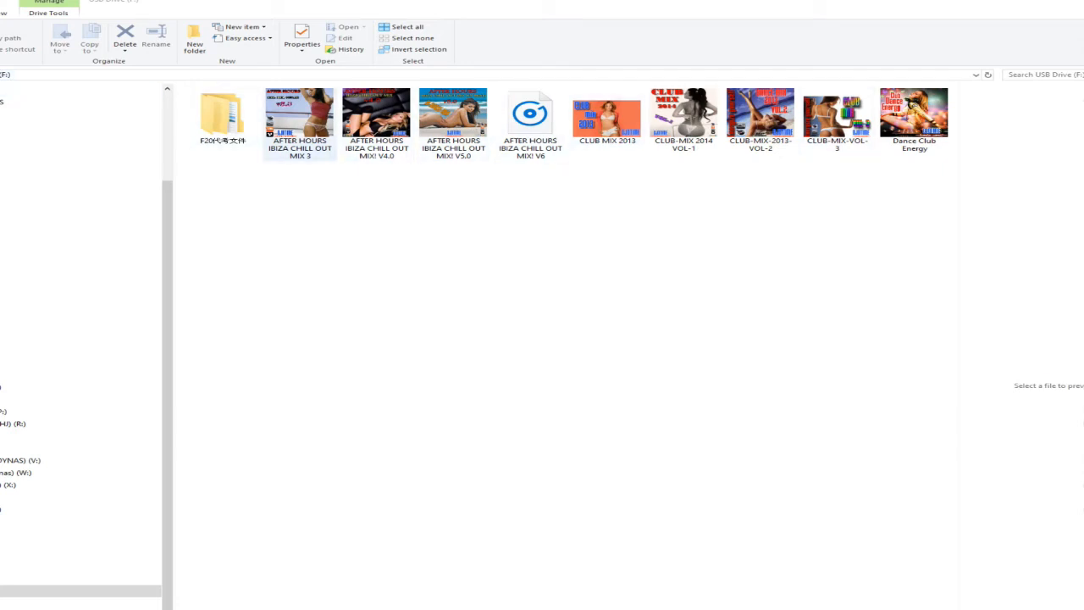
click(759, 115)
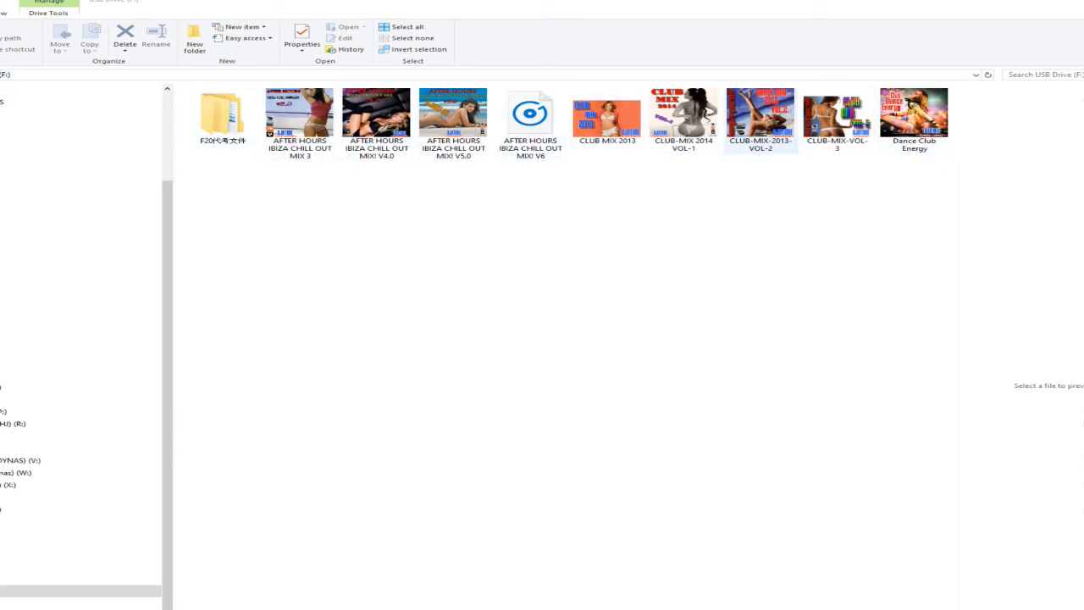
click(222, 116)
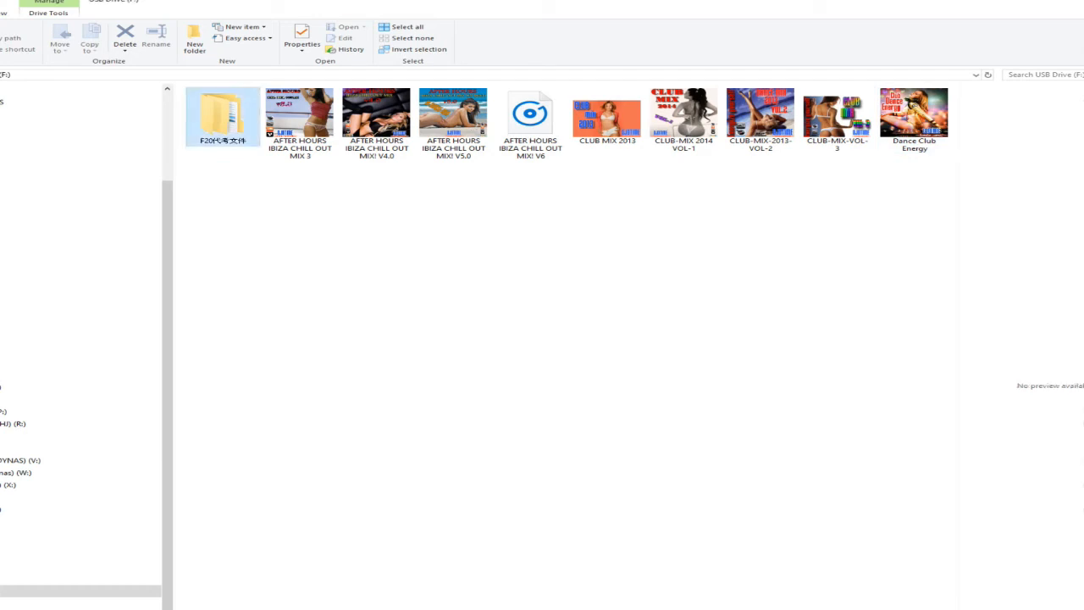
double_click(222, 116)
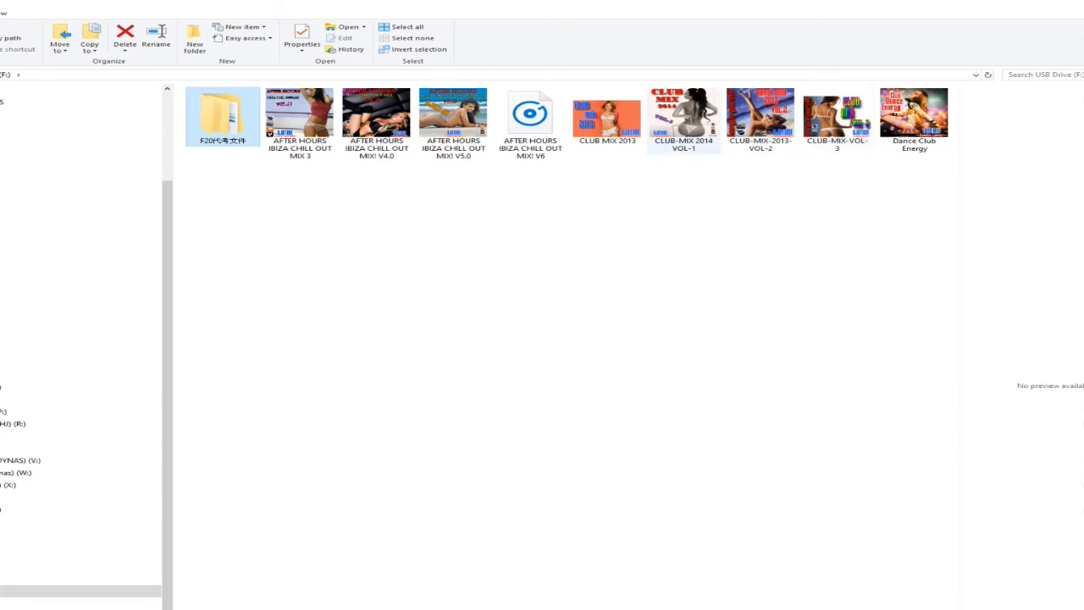
click(17, 423)
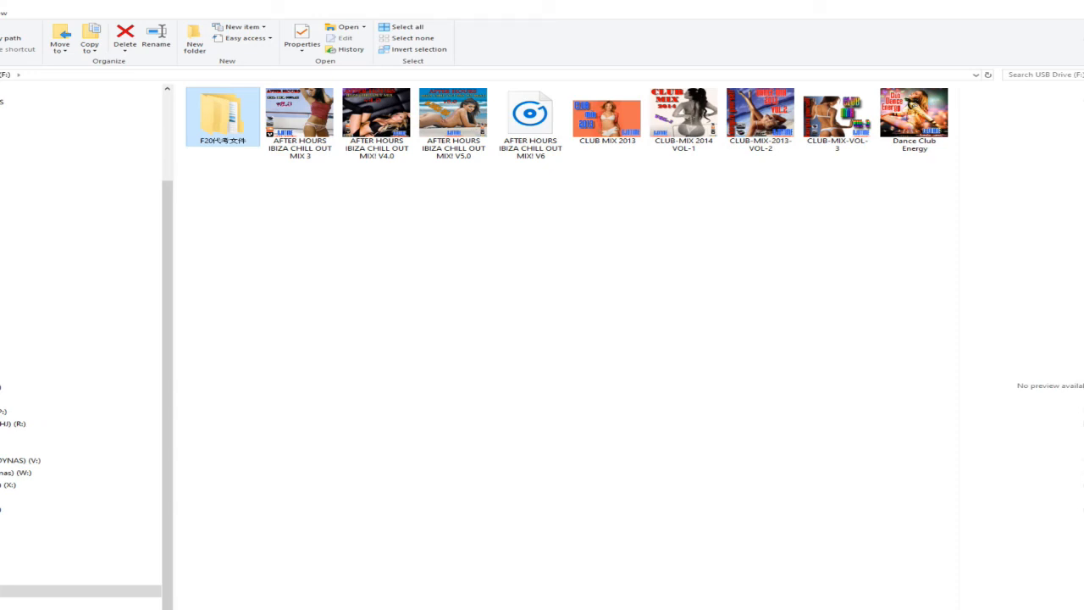
click(530, 115)
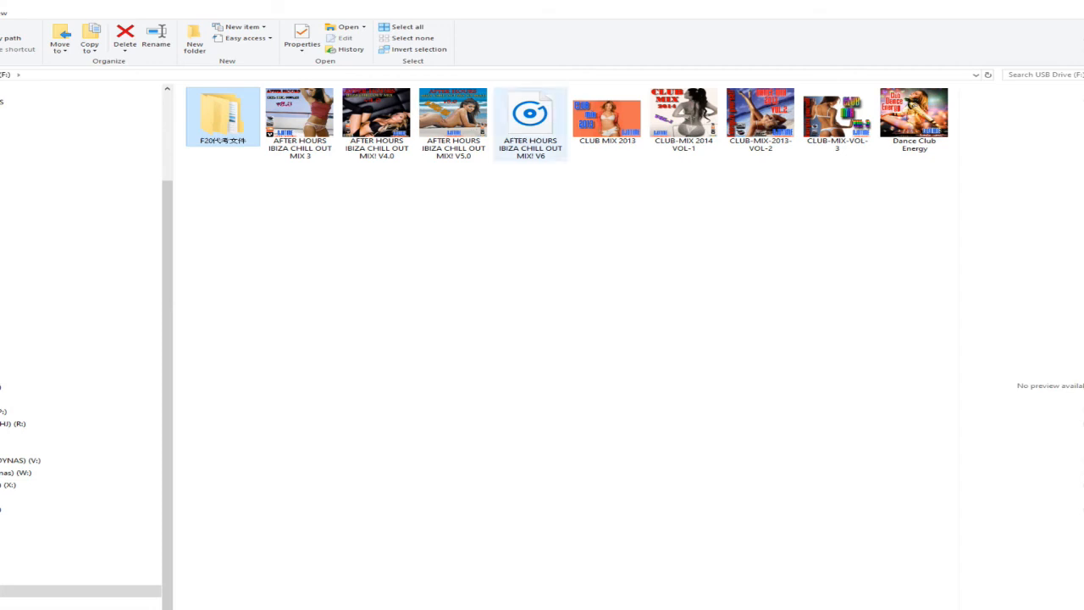
click(914, 117)
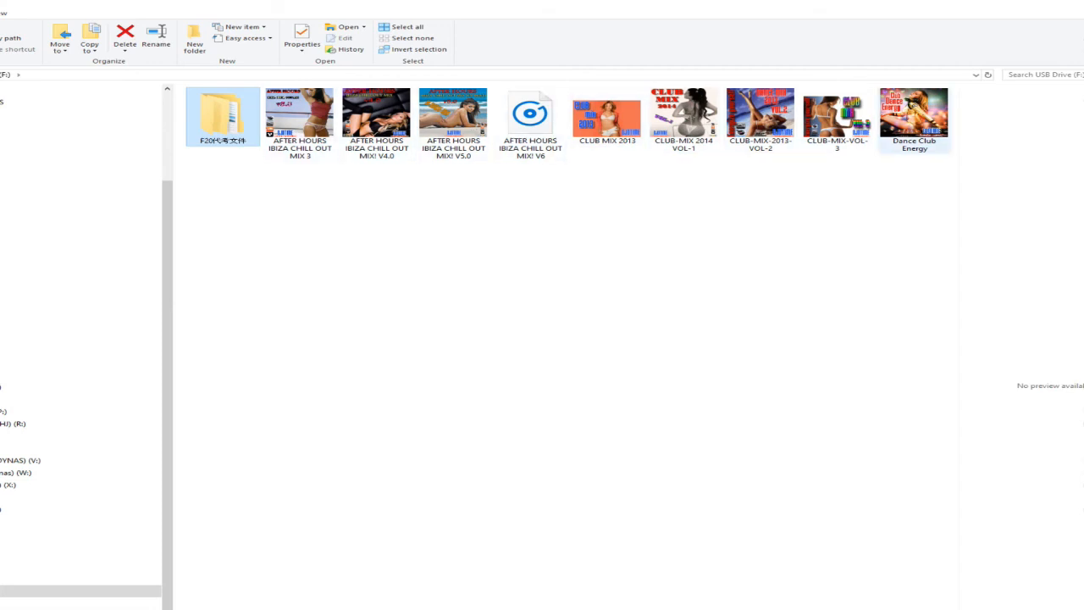